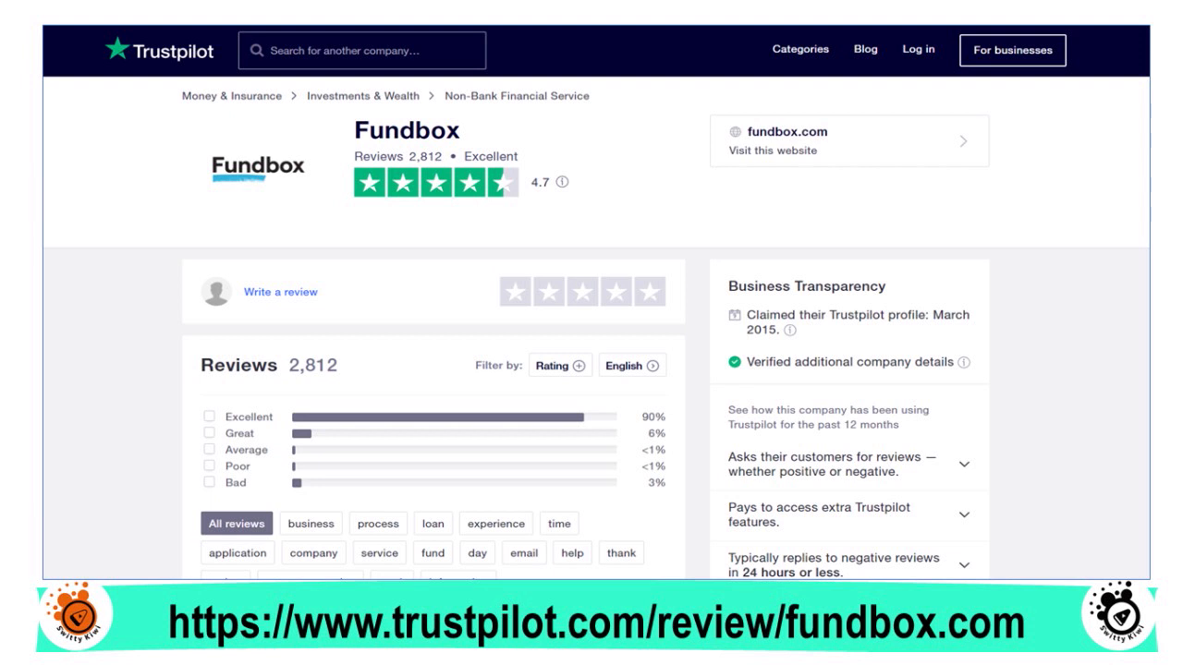
Submit the sign-up form with contact details, $15,000 monthly revenue and 01/2018 establishment date.
scroll("down", 3)
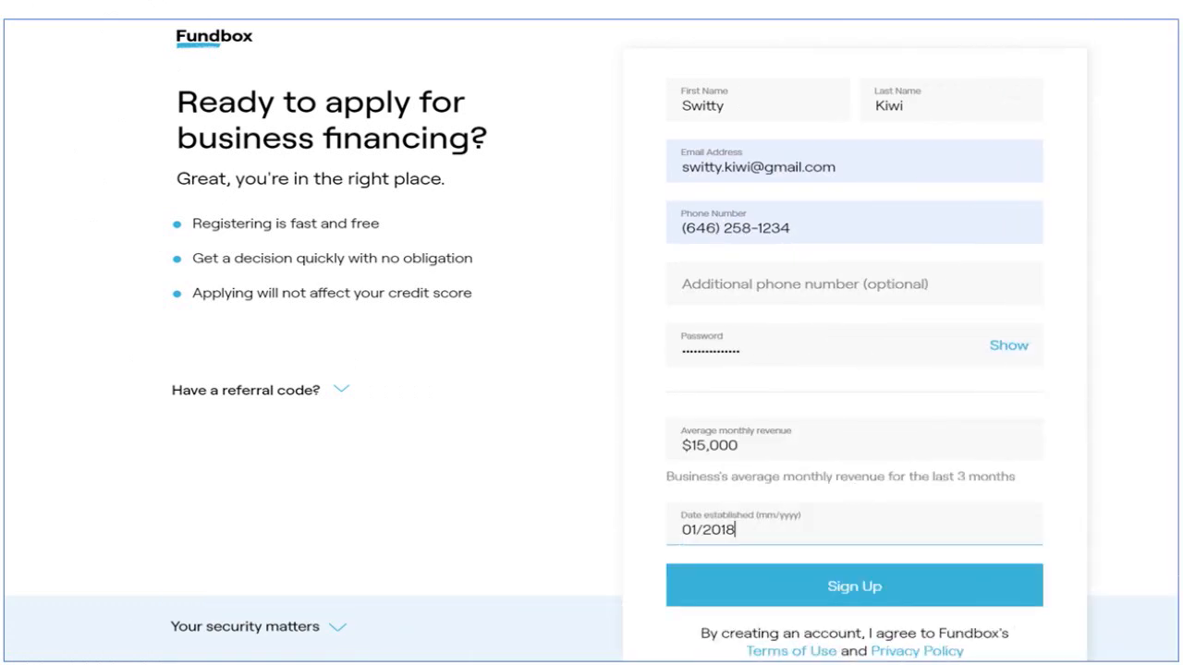
left_click(853, 585)
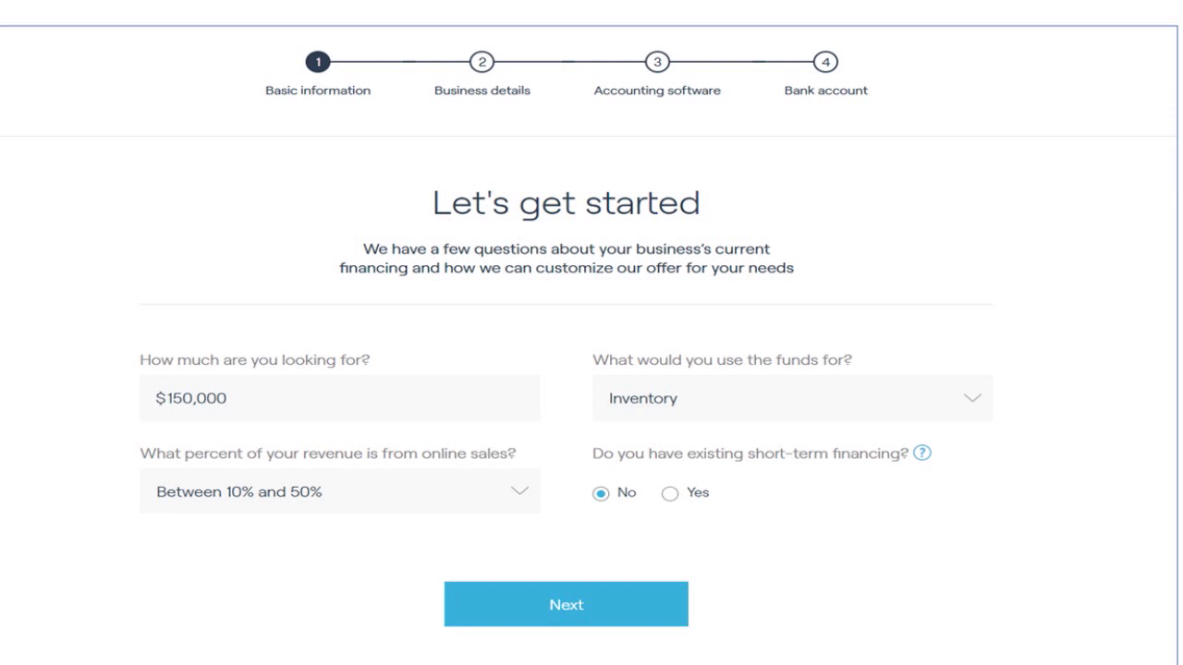
Advance to Business details and scroll to the owner, LLC, EIN and both certification checkboxes.
left_click(565, 604)
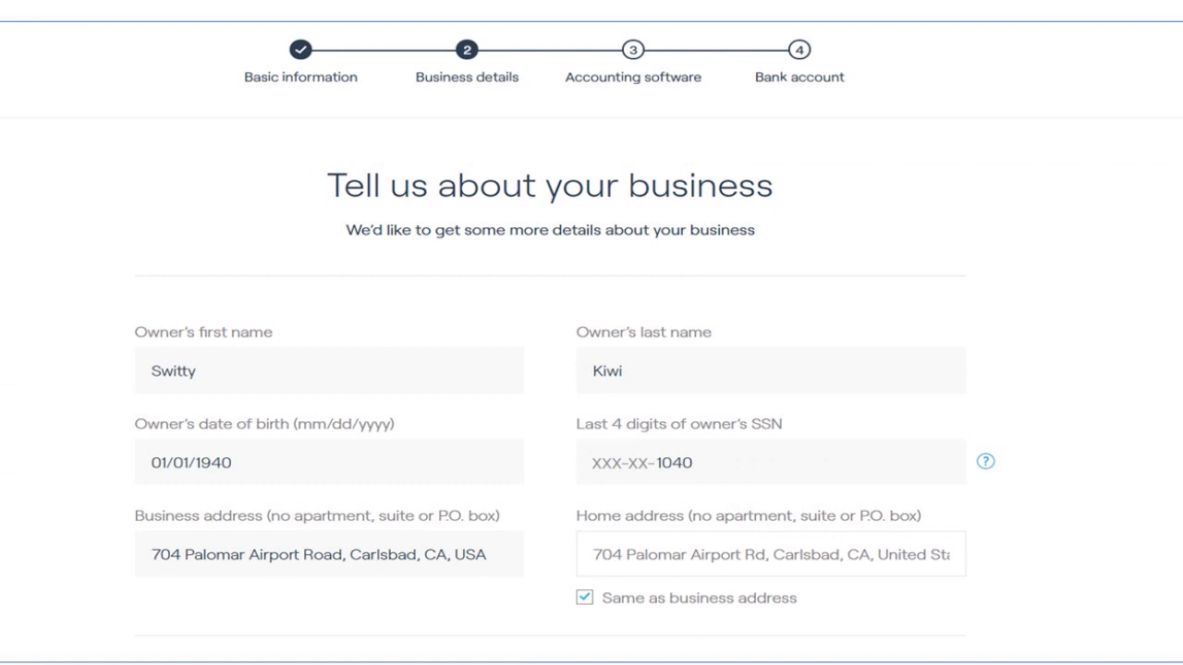
scroll("down", 3)
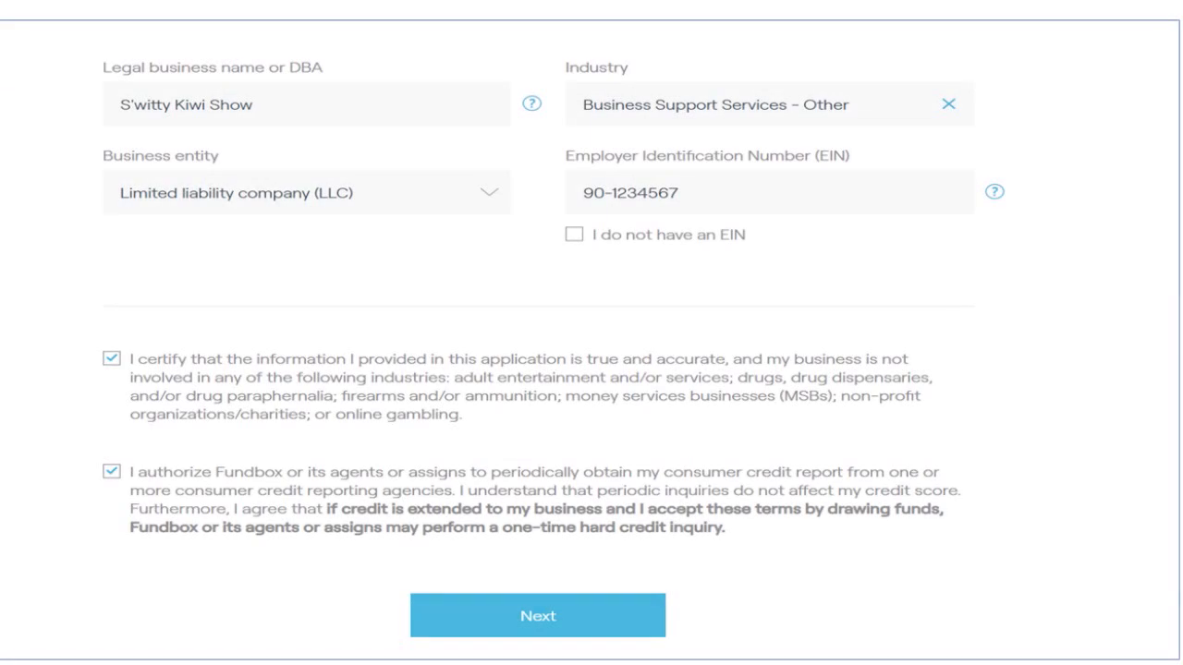